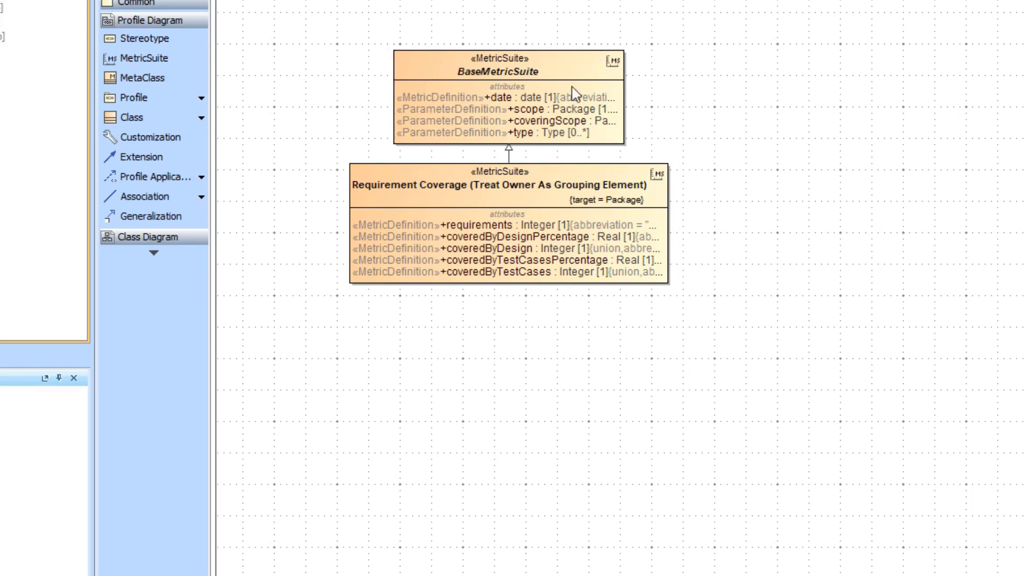
{"action": "mouse_move", "coordinate": [791, 94]}
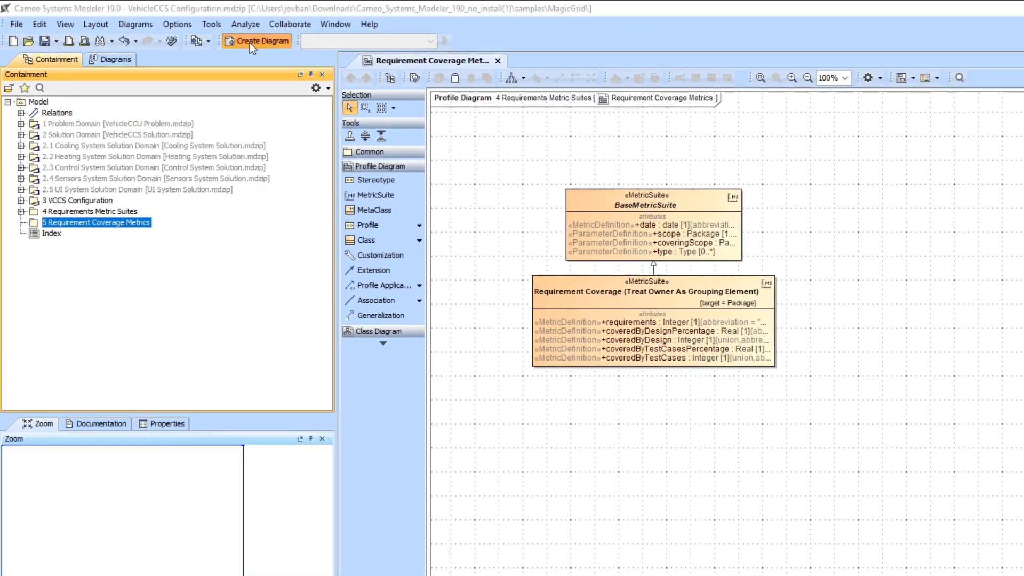
Add a new diagram inside the 5 Requirement Coverage Metrics package
{"action": "left_click", "coordinate": [261, 41]}
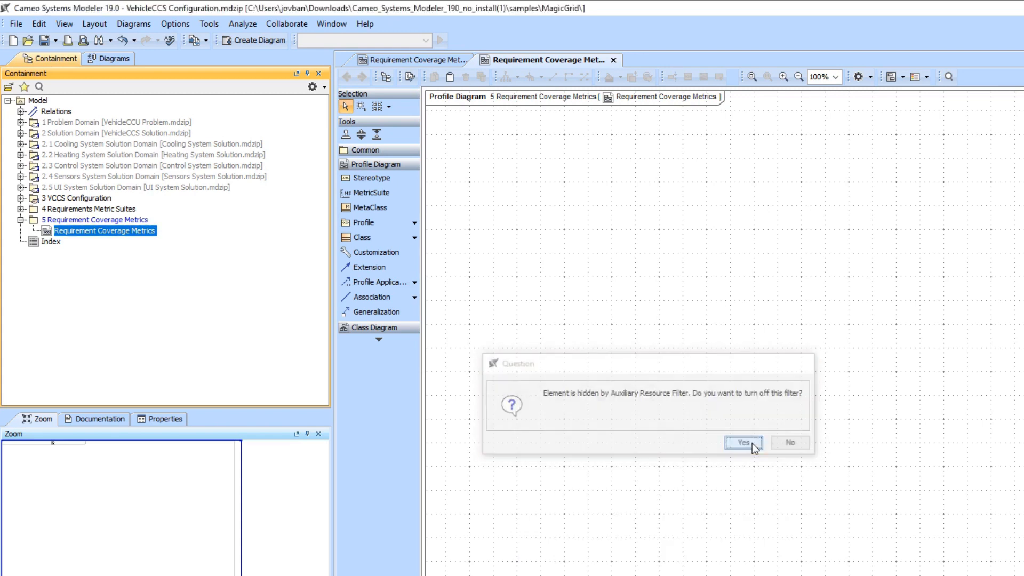
Disable the filter and name the new metric suite Requirement Satisfaction
{"action": "left_click", "coordinate": [743, 443]}
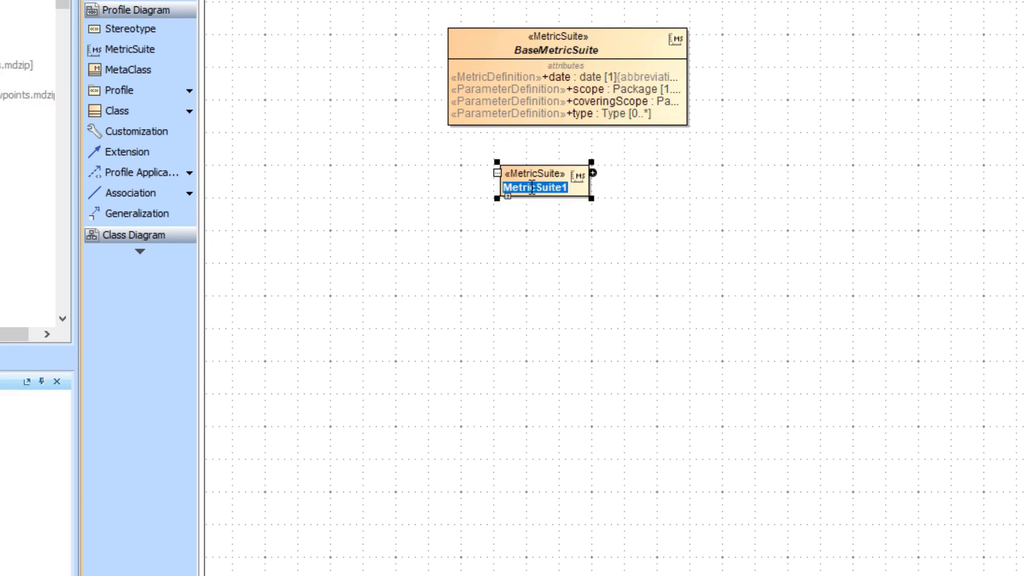
{"action": "type", "text": "Requirement Satisfaction"}
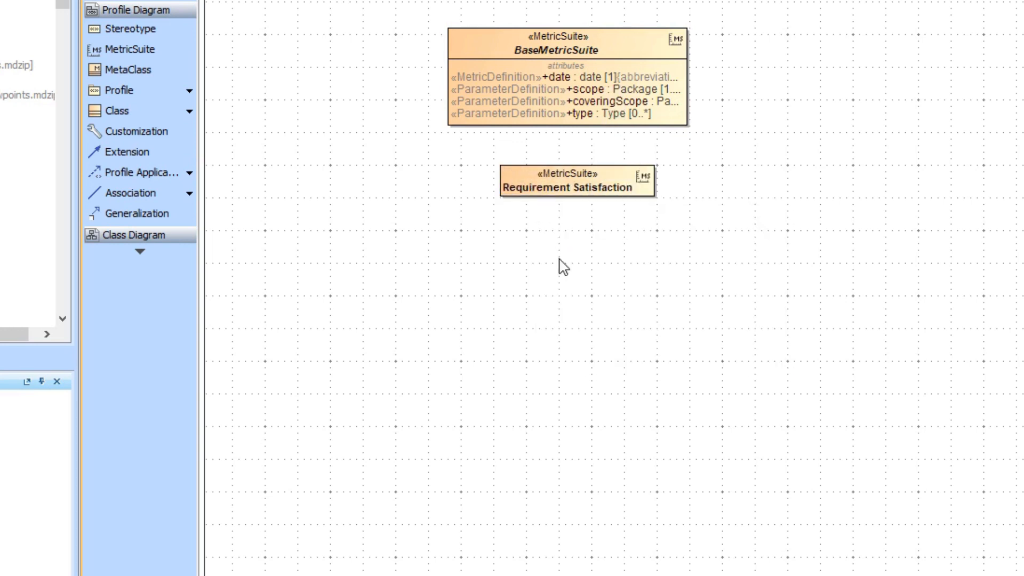
{"action": "left_click", "coordinate": [576, 189]}
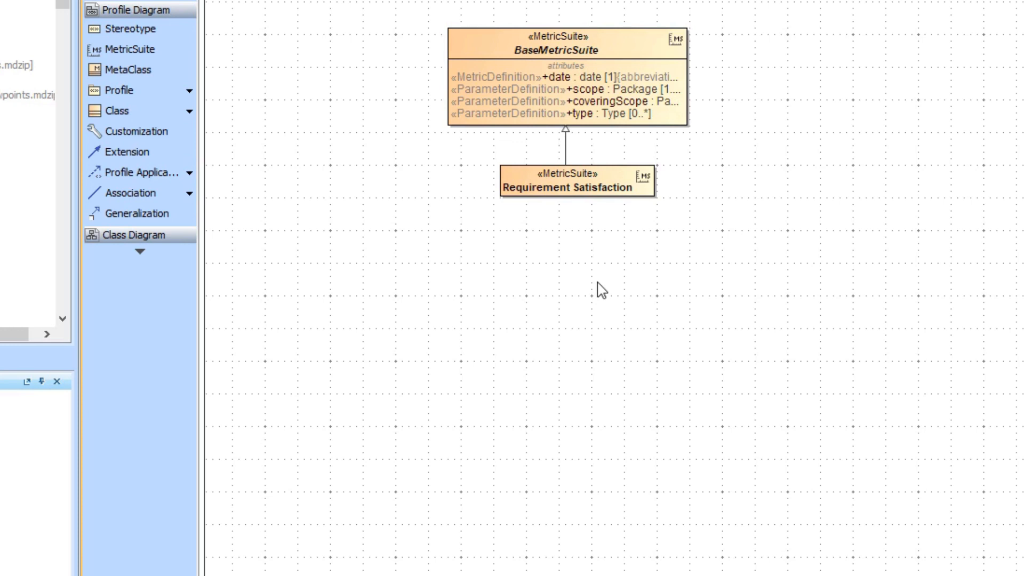
{"action": "mouse_move", "coordinate": [646, 198]}
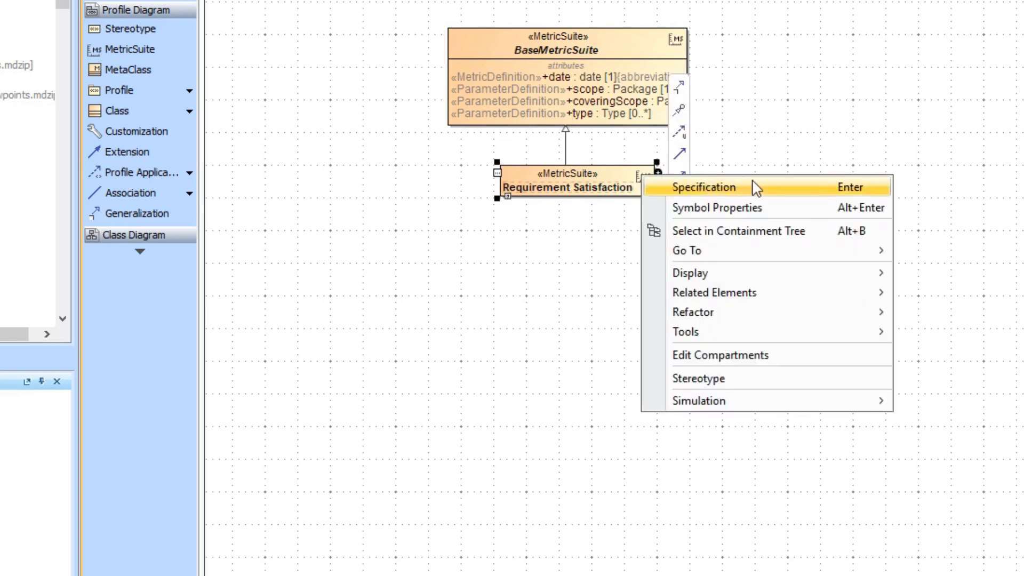
Set the Requirement Satisfaction suite's Target property to Package in its specification
{"action": "left_click", "coordinate": [705, 187]}
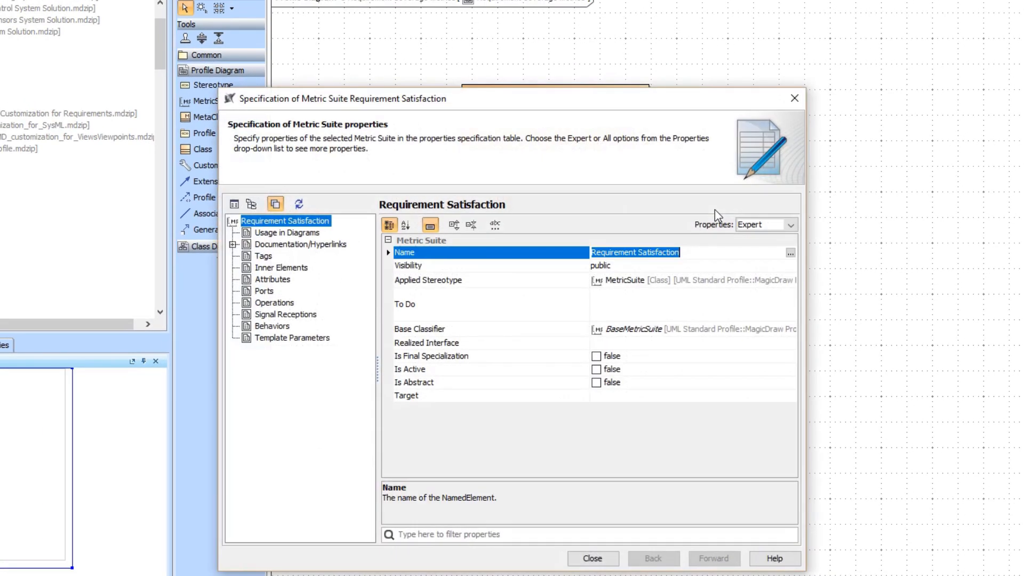
{"action": "mouse_move", "coordinate": [749, 394]}
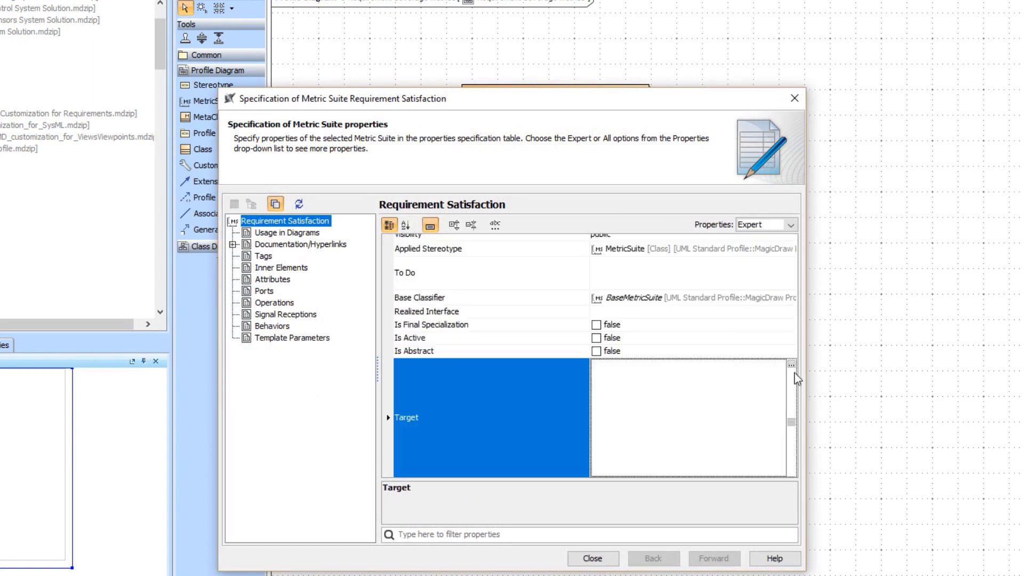
{"action": "left_click", "coordinate": [791, 365]}
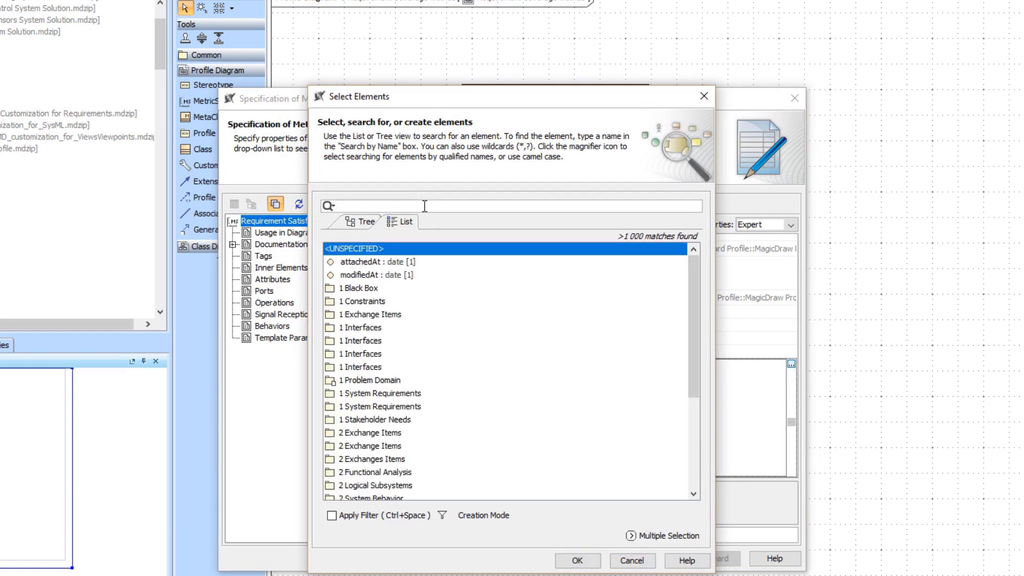
{"action": "type", "text": "package"}
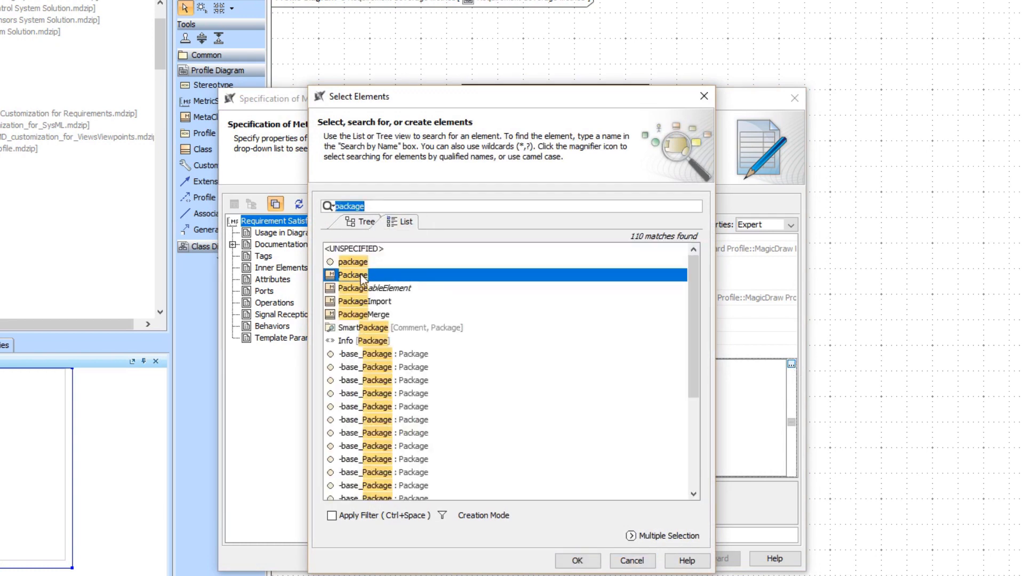
{"action": "left_click", "coordinate": [580, 560]}
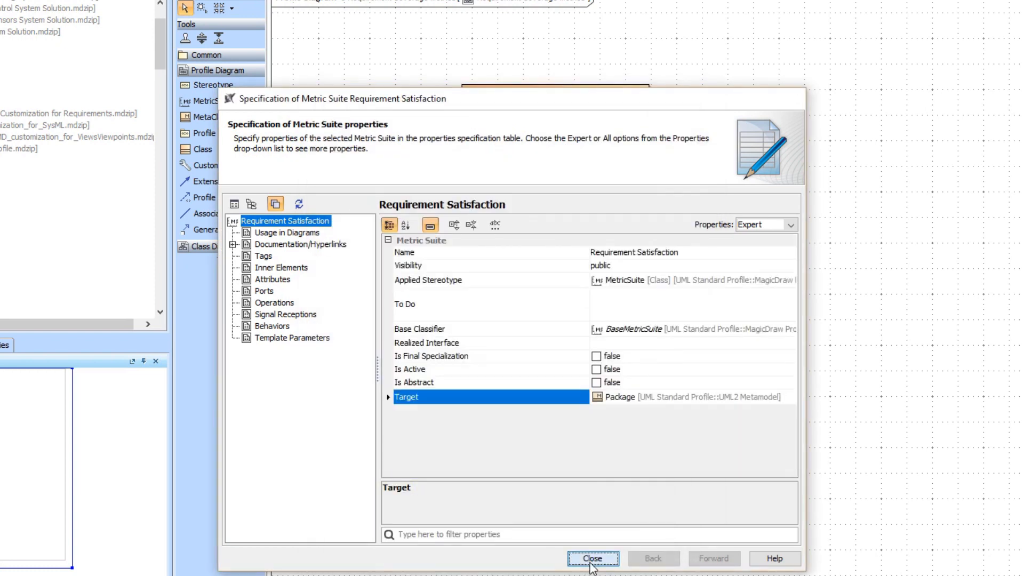
{"action": "left_click", "coordinate": [593, 573]}
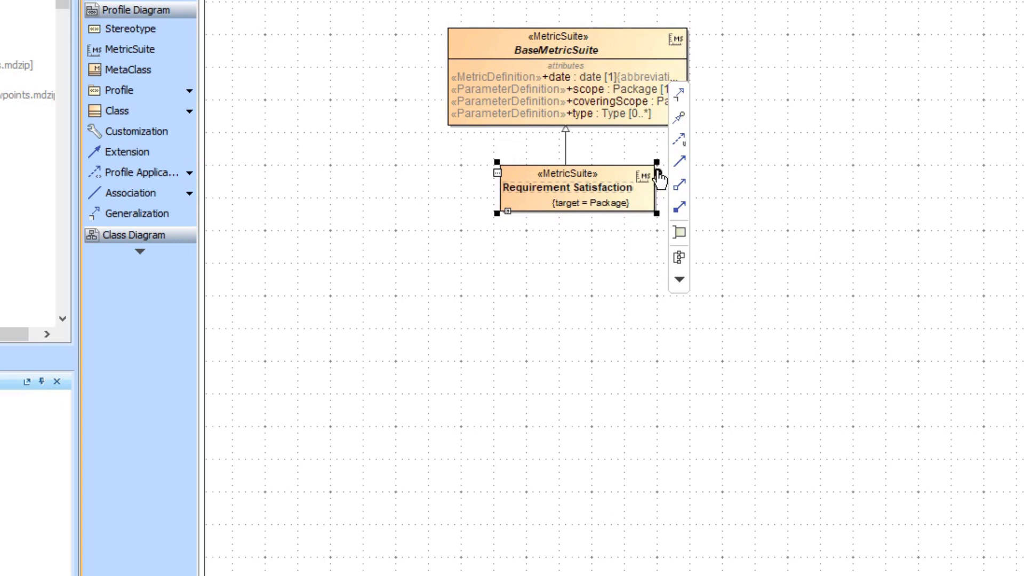
Add a Requirements metric definition to the suite and type it Integer
{"action": "left_click", "coordinate": [659, 176]}
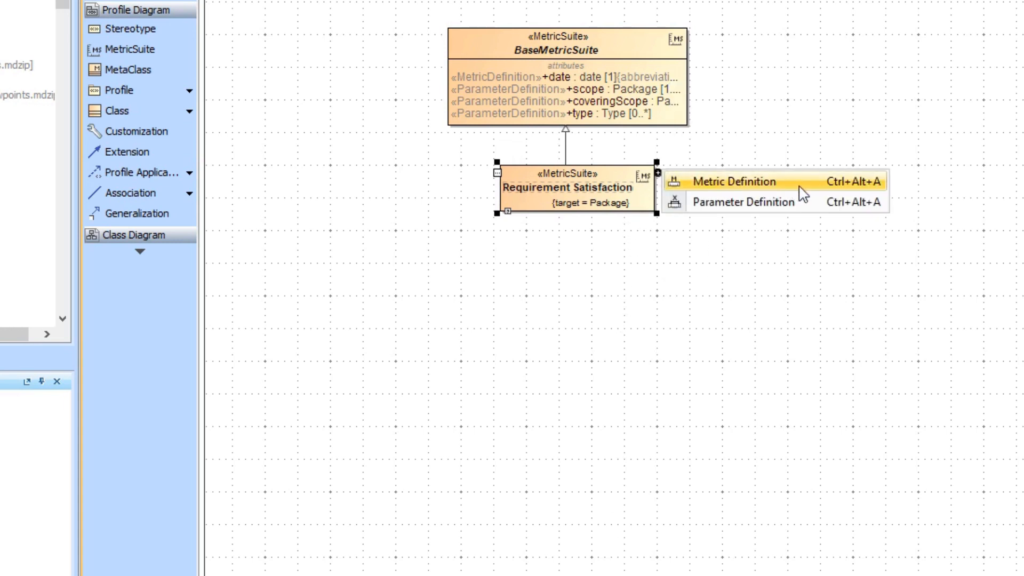
{"action": "left_click", "coordinate": [731, 182]}
{"action": "type", "text": "Requirements"}
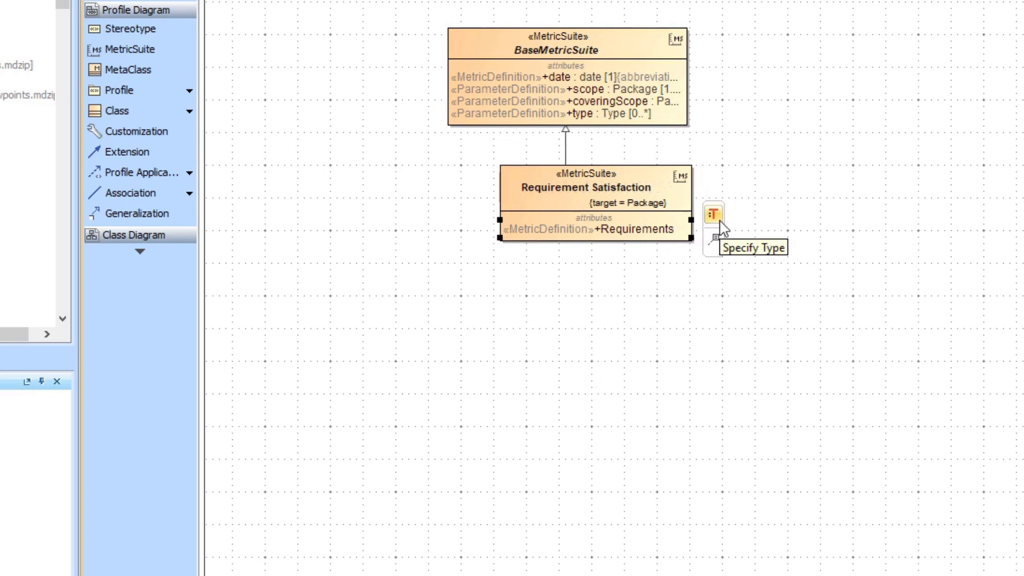
{"action": "left_click", "coordinate": [711, 215]}
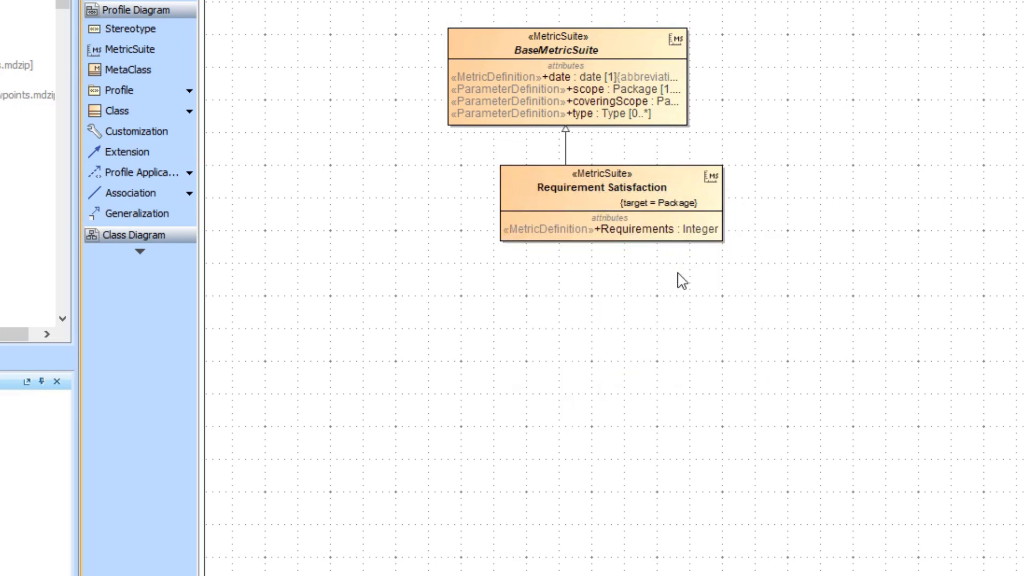
{"action": "left_click", "coordinate": [641, 228]}
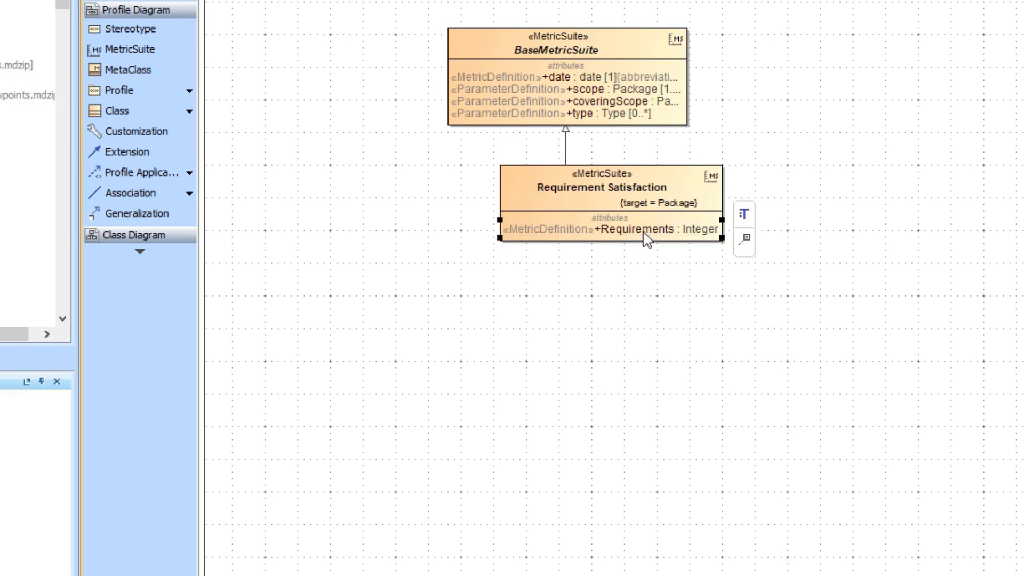
Give Requirements a Groovy default value script importing ScriptHelper to count requirements
{"action": "double_click", "coordinate": [651, 229]}
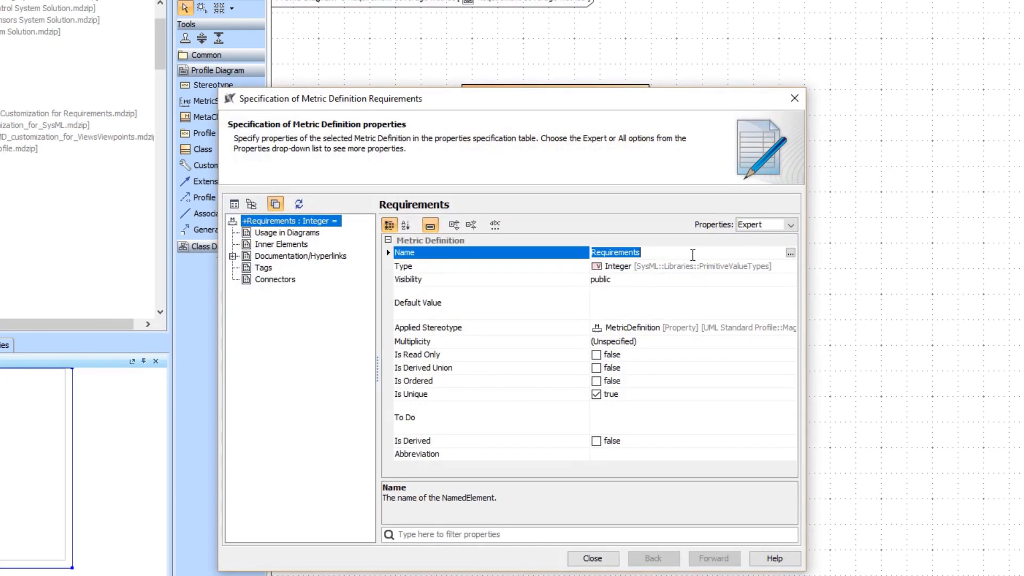
{"action": "left_click", "coordinate": [484, 303]}
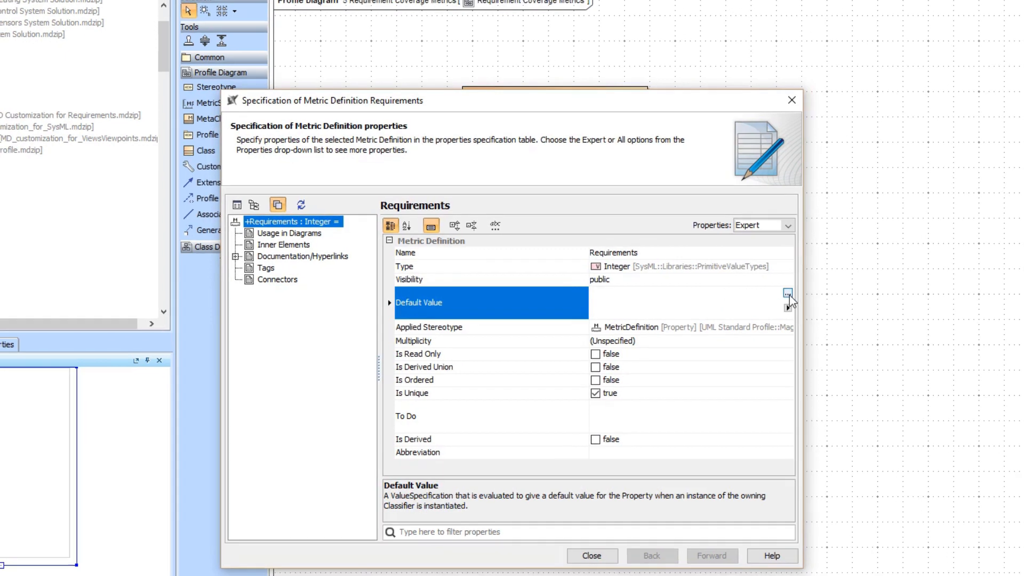
{"action": "left_click", "coordinate": [787, 294]}
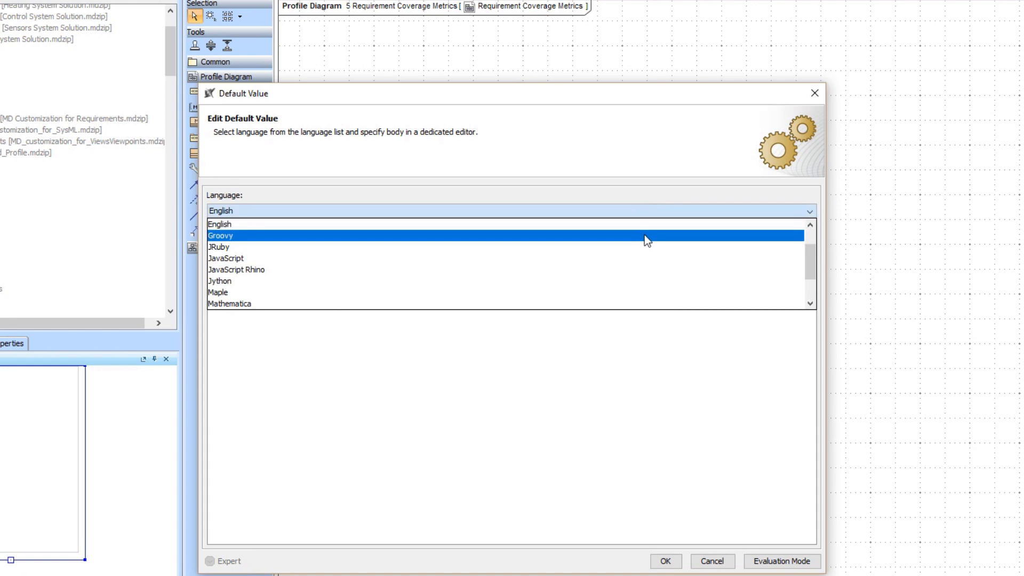
{"action": "left_click", "coordinate": [220, 236]}
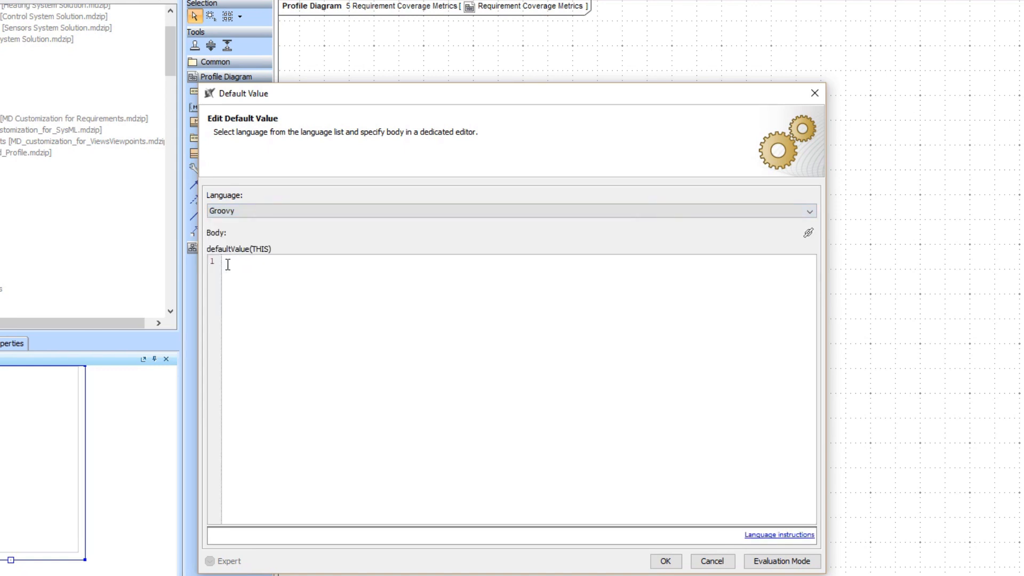
{"action": "type", "text": "import static com.nomagic.magicdraw.modelmetrics.ScriptHelper.*;"}
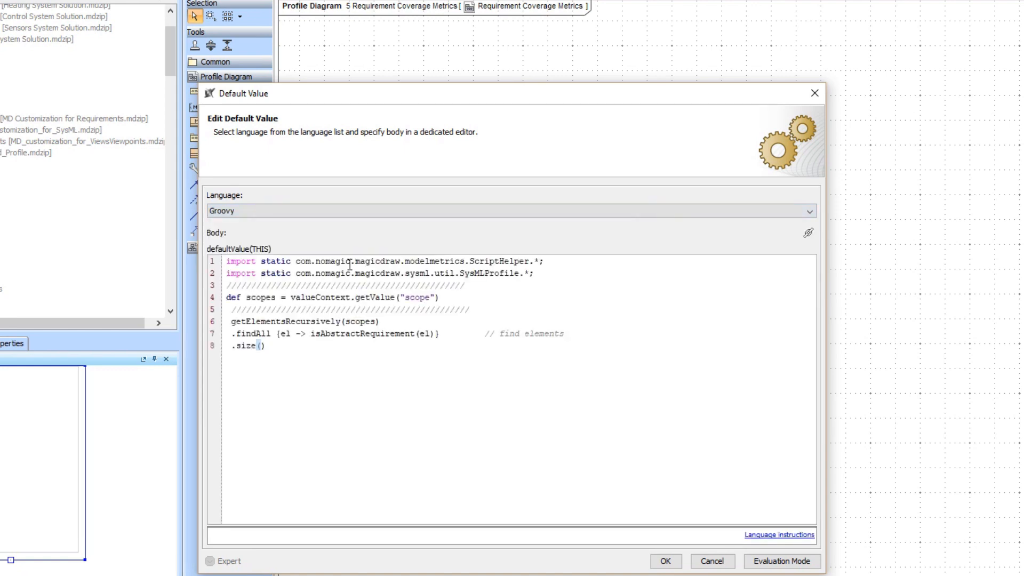
{"action": "left_click", "coordinate": [665, 561]}
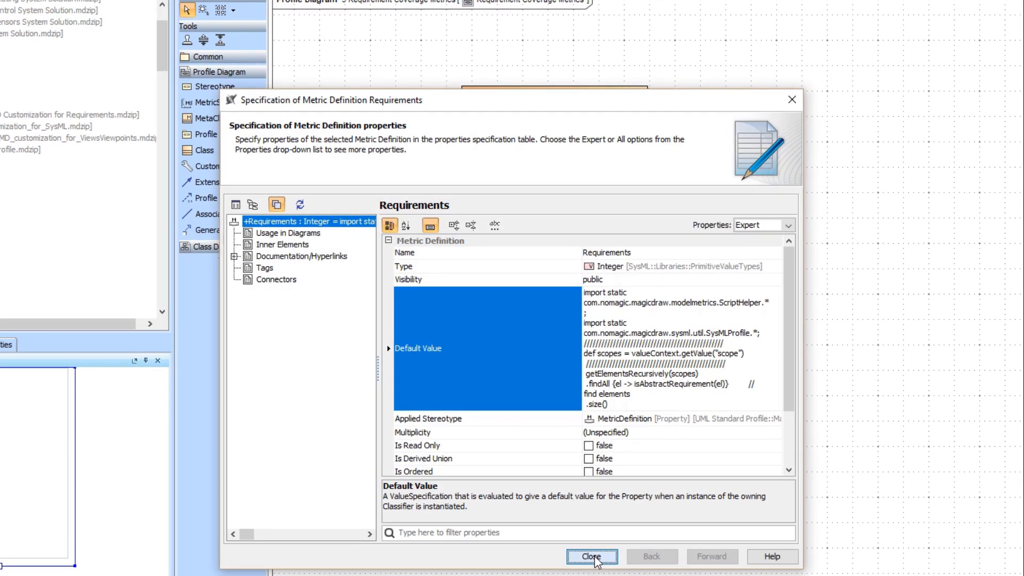
{"action": "left_click", "coordinate": [592, 556]}
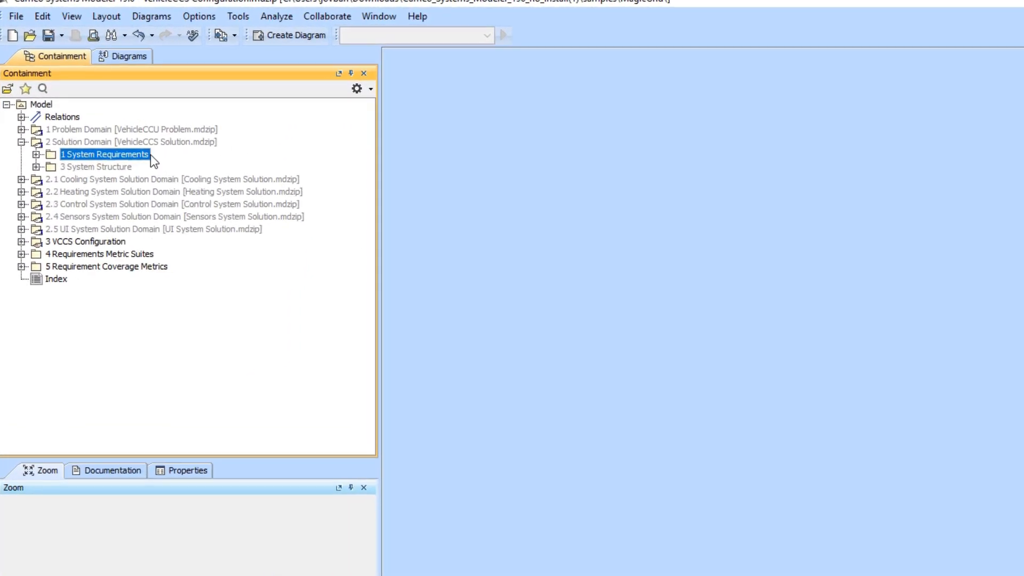
Create a metric table for 1 System Requirements using only the Requirement Satisfaction suite
{"action": "right_click", "coordinate": [104, 154]}
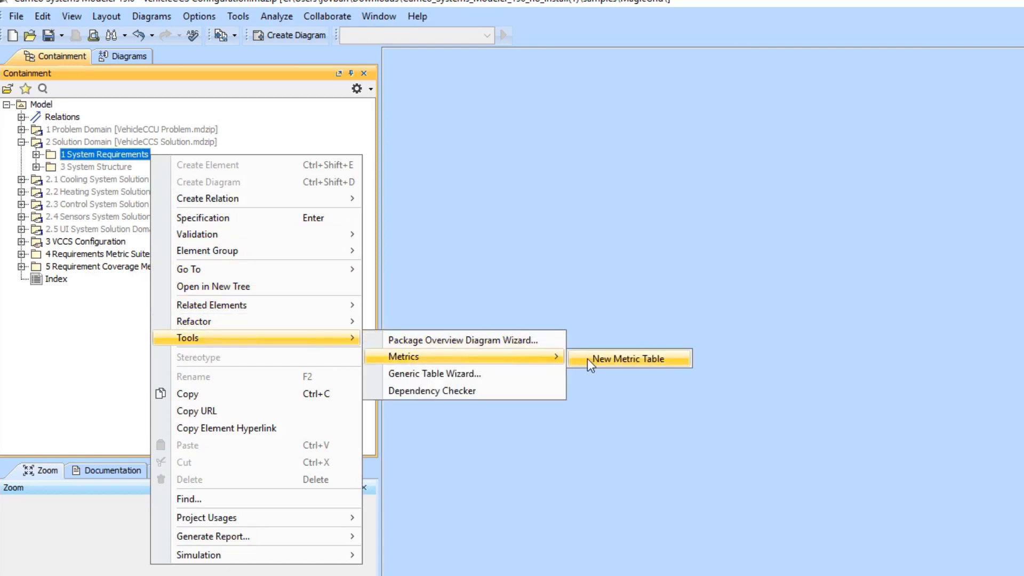
{"action": "left_click", "coordinate": [629, 358]}
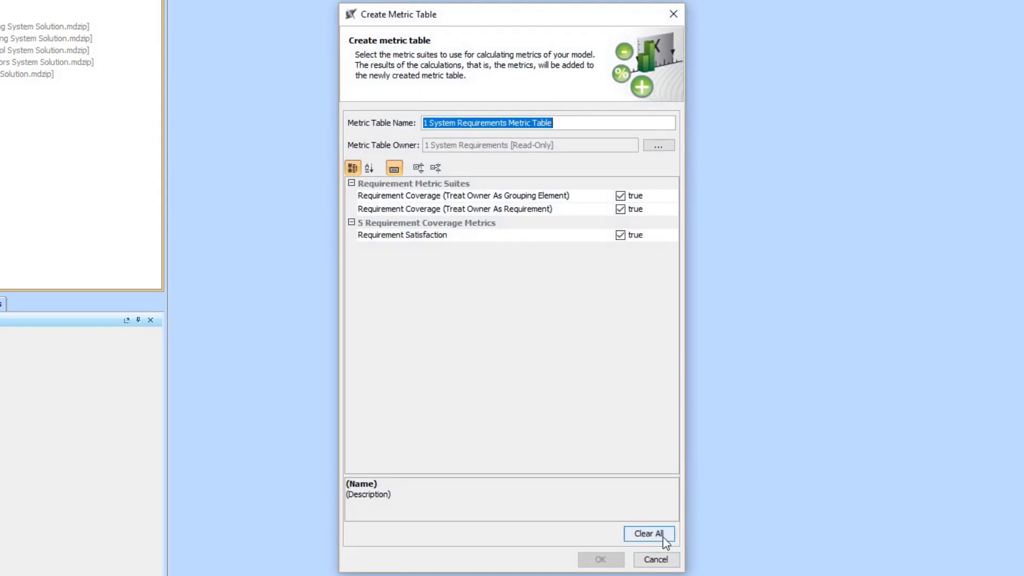
{"action": "left_click", "coordinate": [653, 534]}
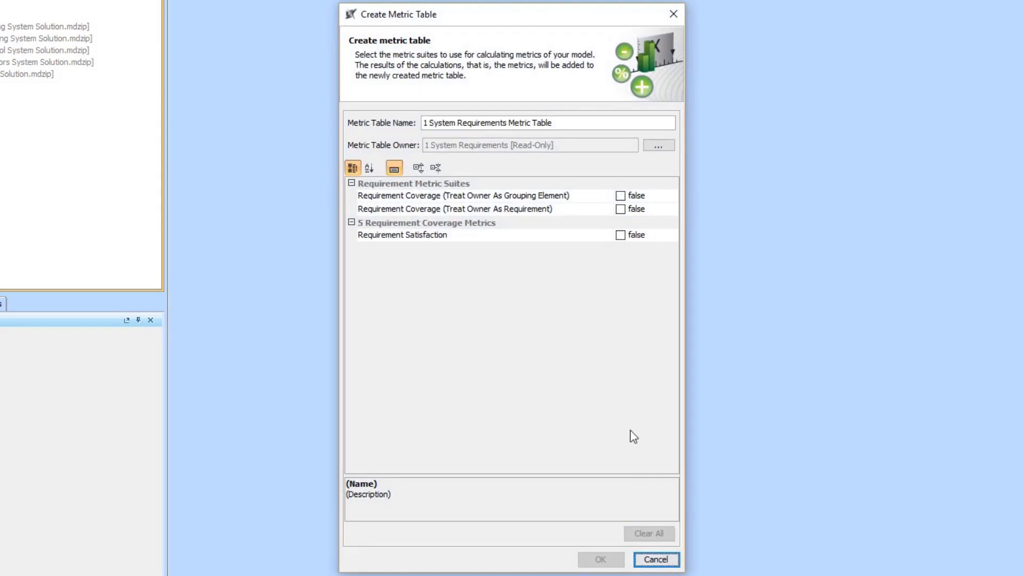
{"action": "left_click", "coordinate": [620, 234]}
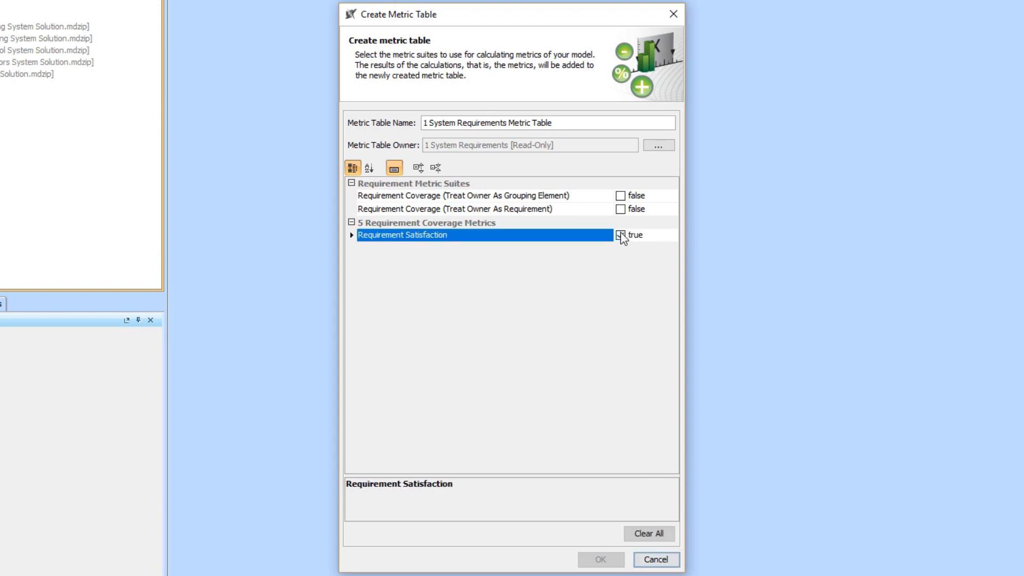
{"action": "left_click", "coordinate": [620, 235]}
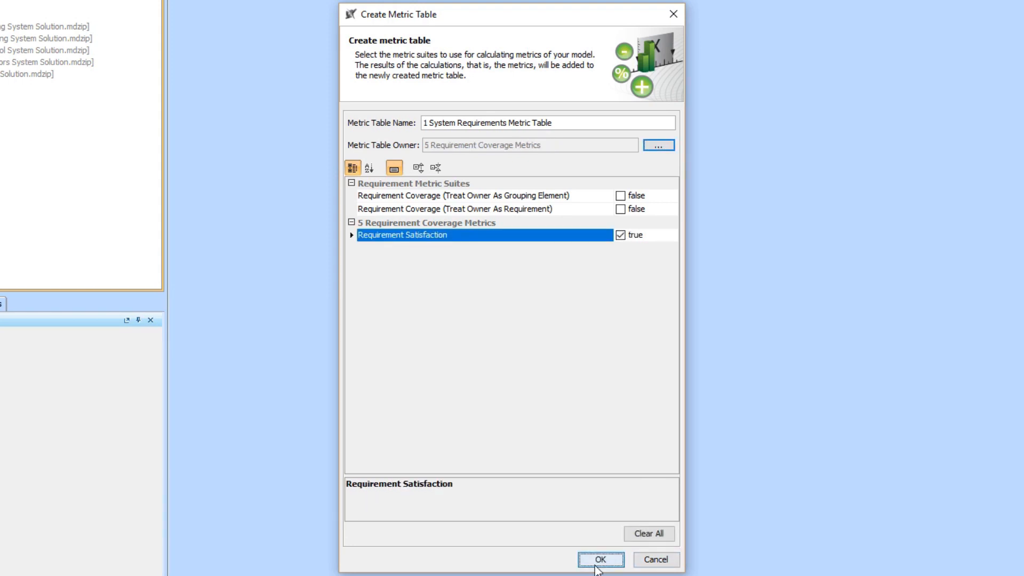
{"action": "left_click", "coordinate": [602, 560]}
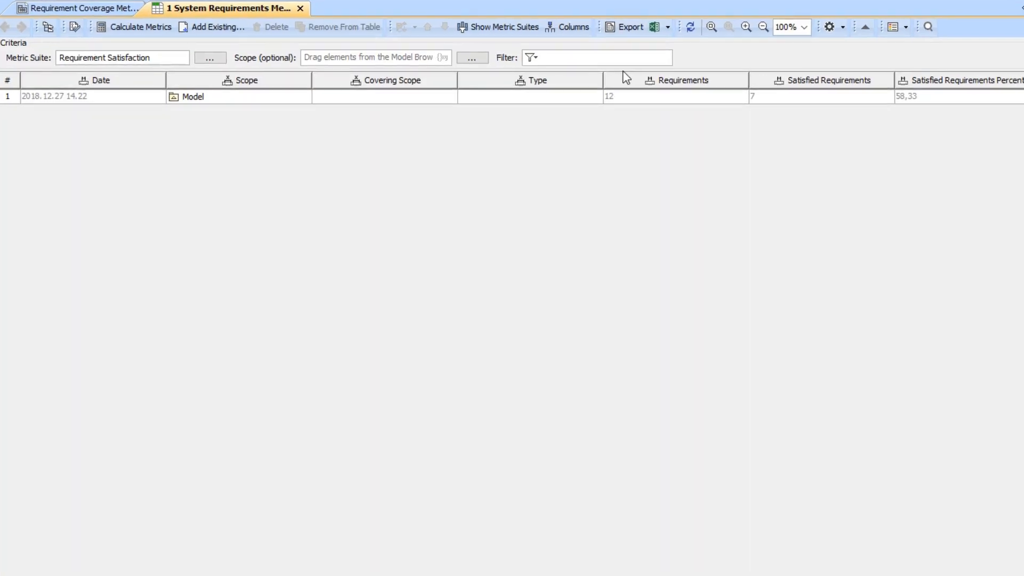
Export the metric table as Requirement Satisfaction.xlsx in Excel Workbook format
{"action": "left_click", "coordinate": [629, 26]}
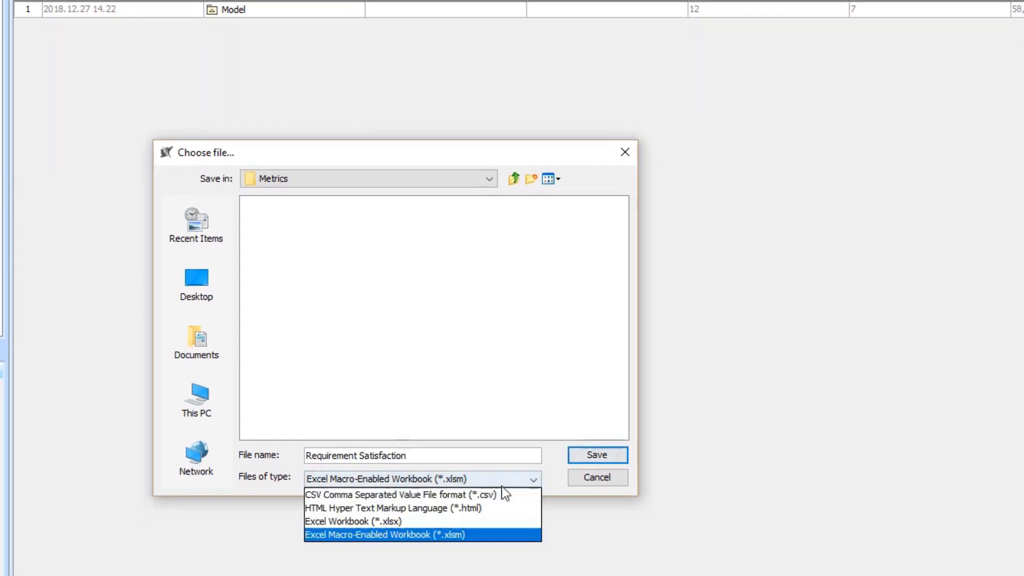
{"action": "left_click", "coordinate": [357, 521]}
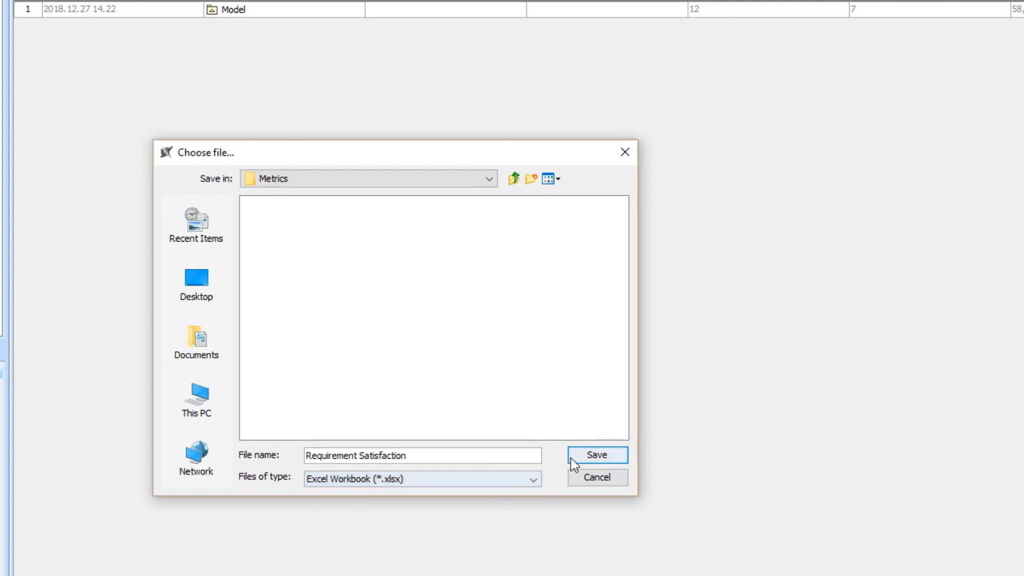
{"action": "left_click", "coordinate": [598, 455]}
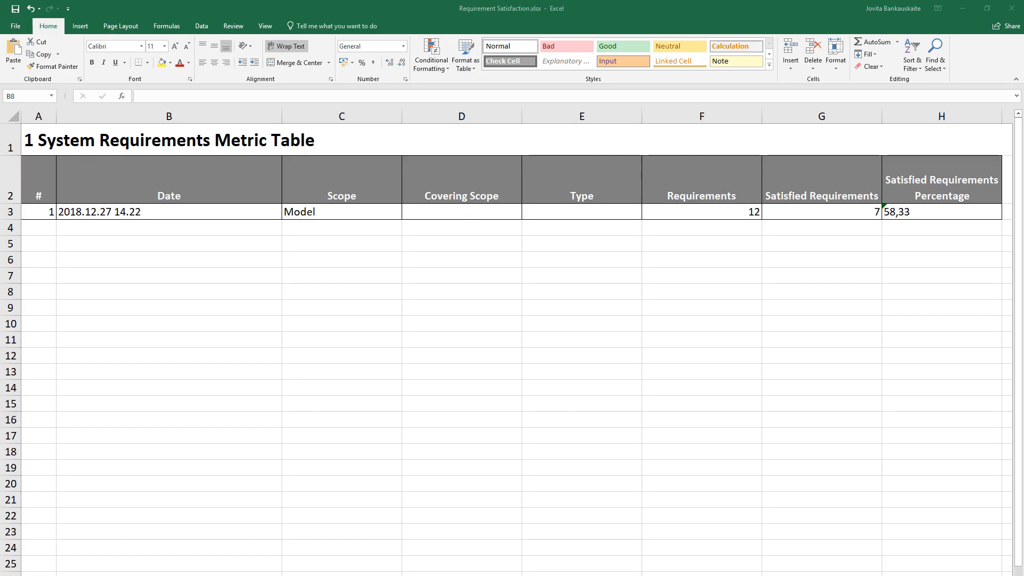